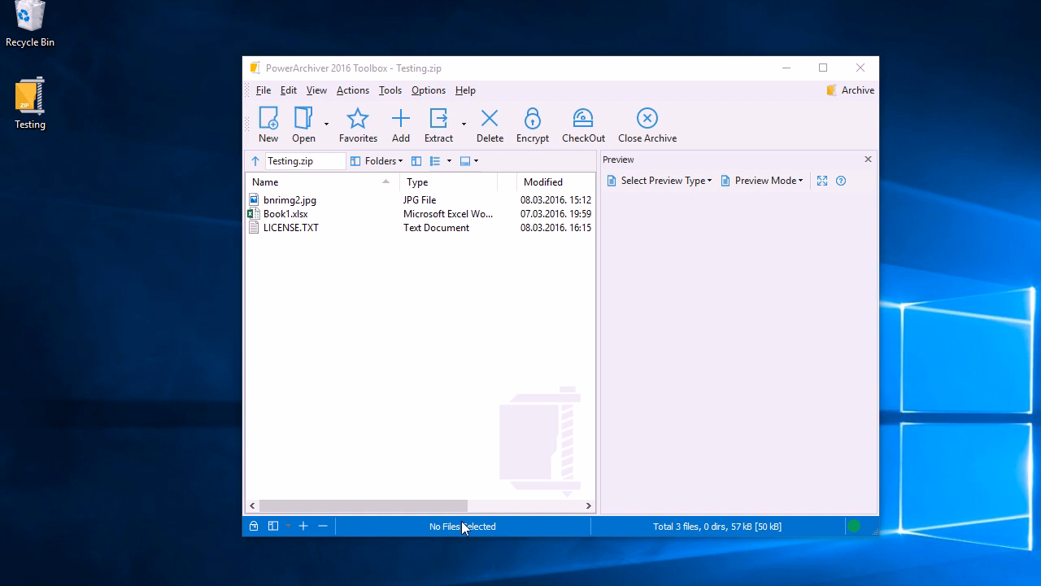
pyautogui.moveTo(473, 520)
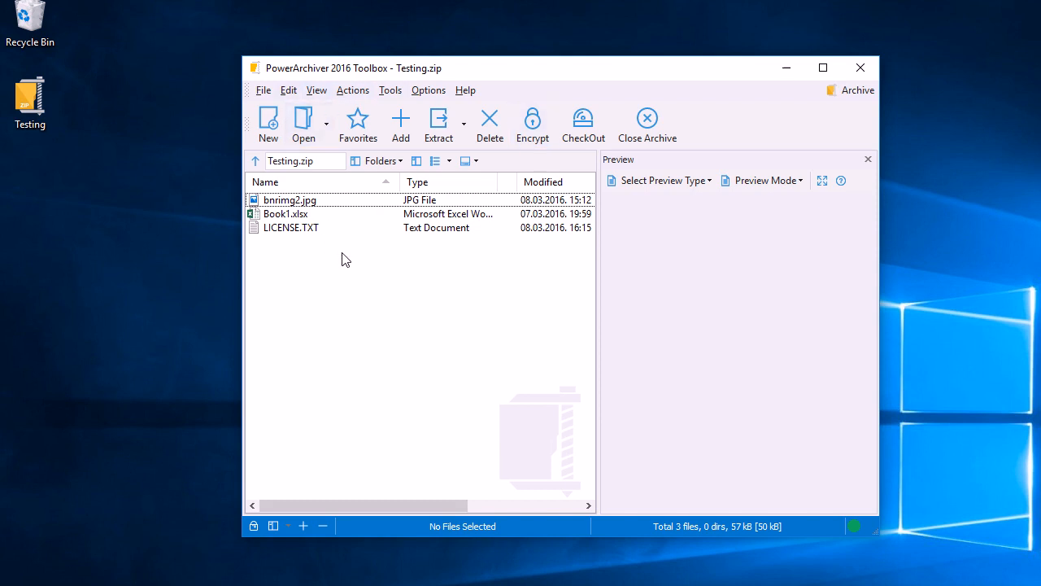
pyautogui.moveTo(371, 260)
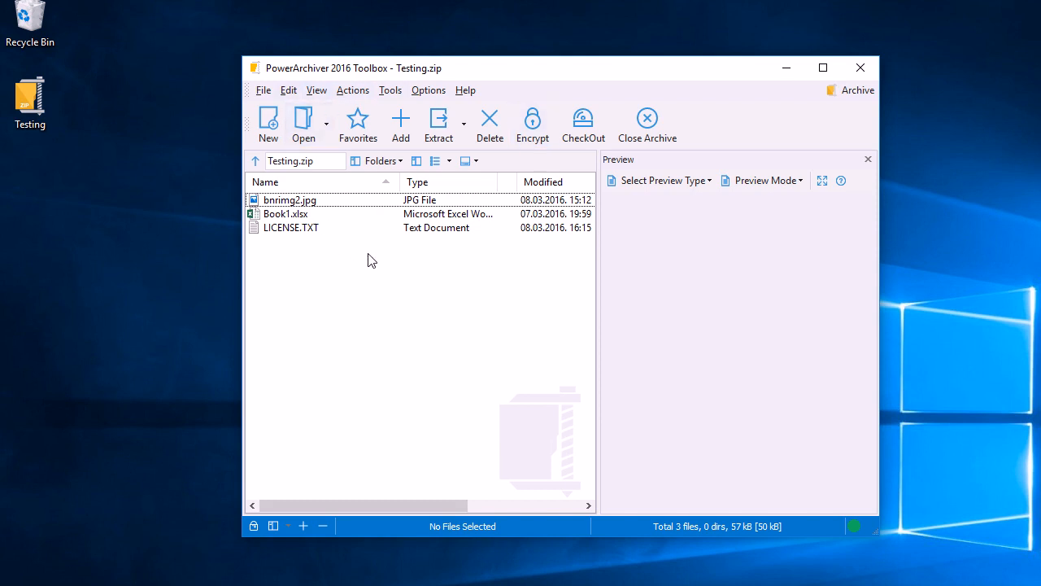
pyautogui.moveTo(410, 200)
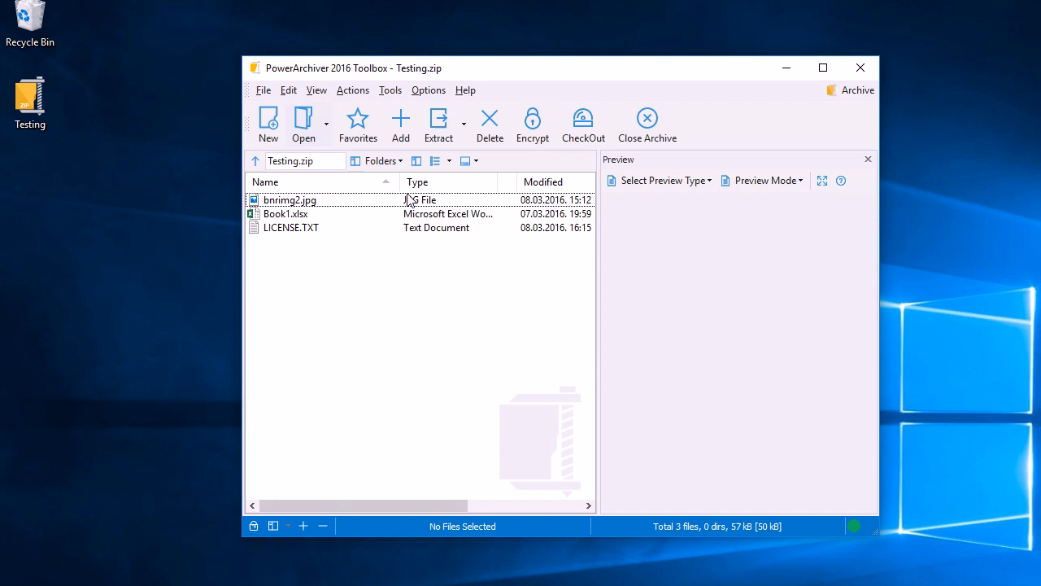
pyautogui.moveTo(439, 122)
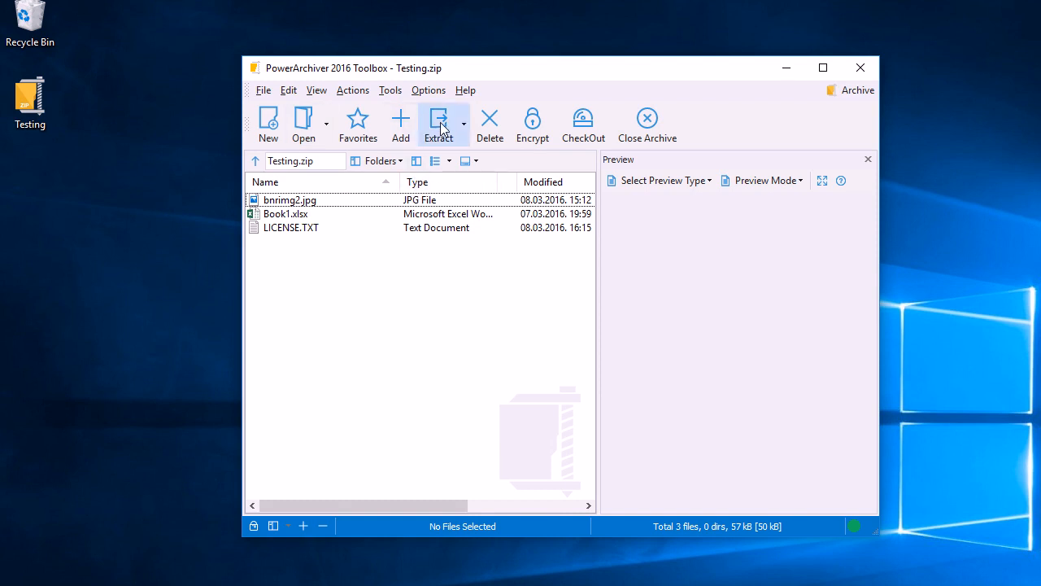
# Open the Extract dialog for Testing.zip with all files destined for the Desktop folder
pyautogui.click(438, 117)
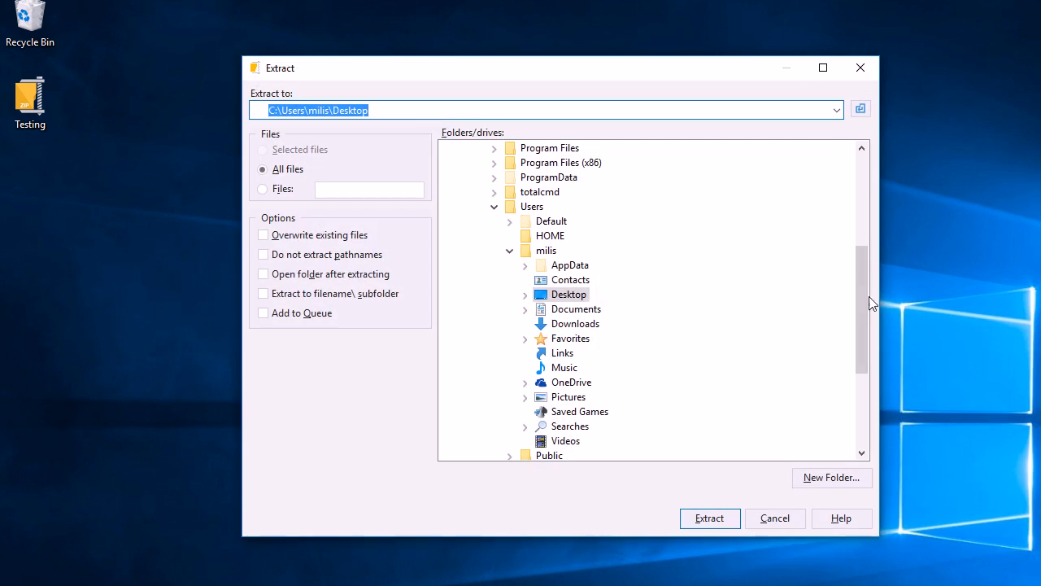
pyautogui.moveTo(665, 297)
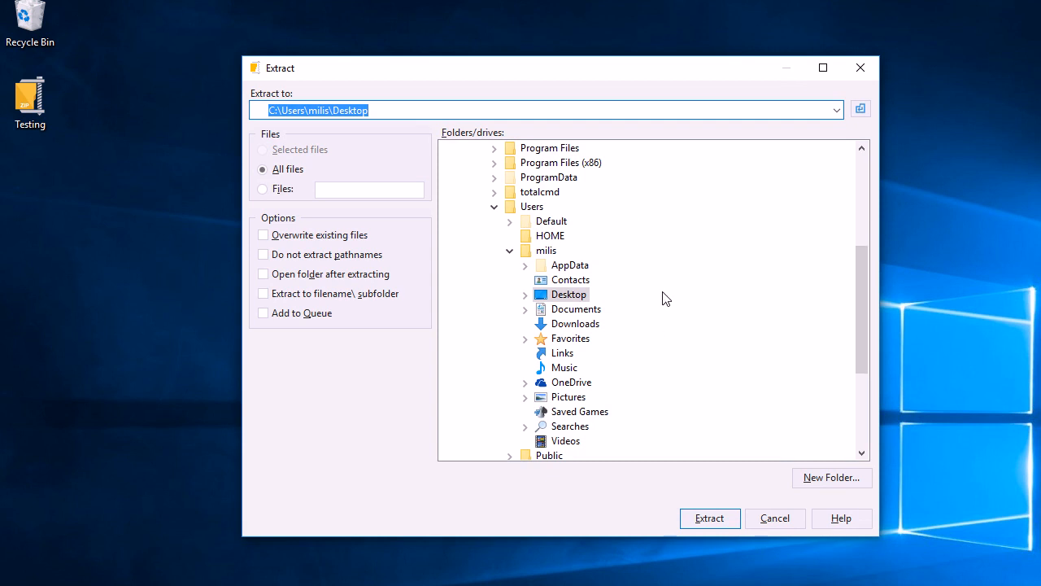
pyautogui.click(569, 295)
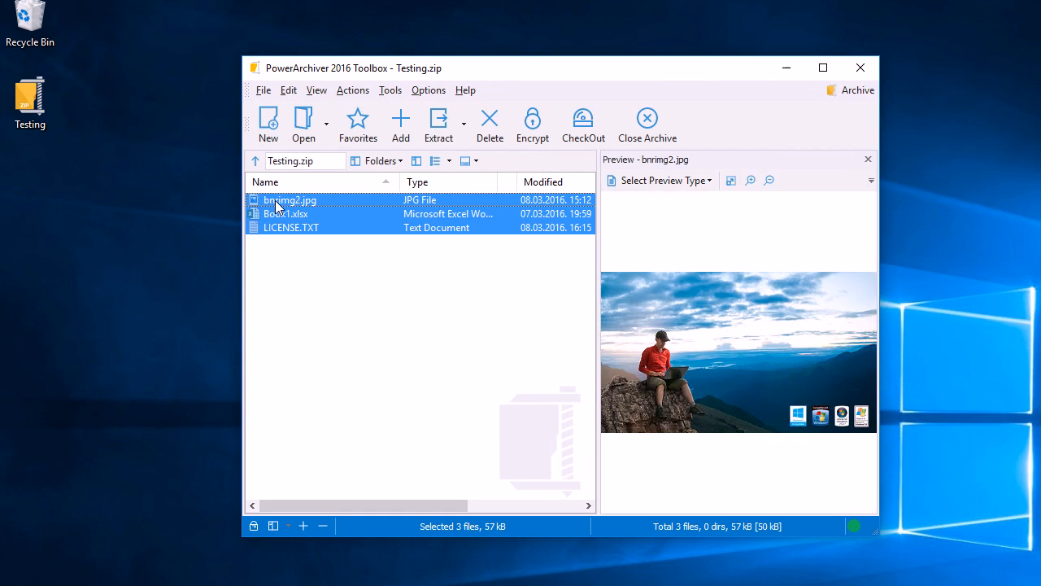
pyautogui.moveTo(55, 250)
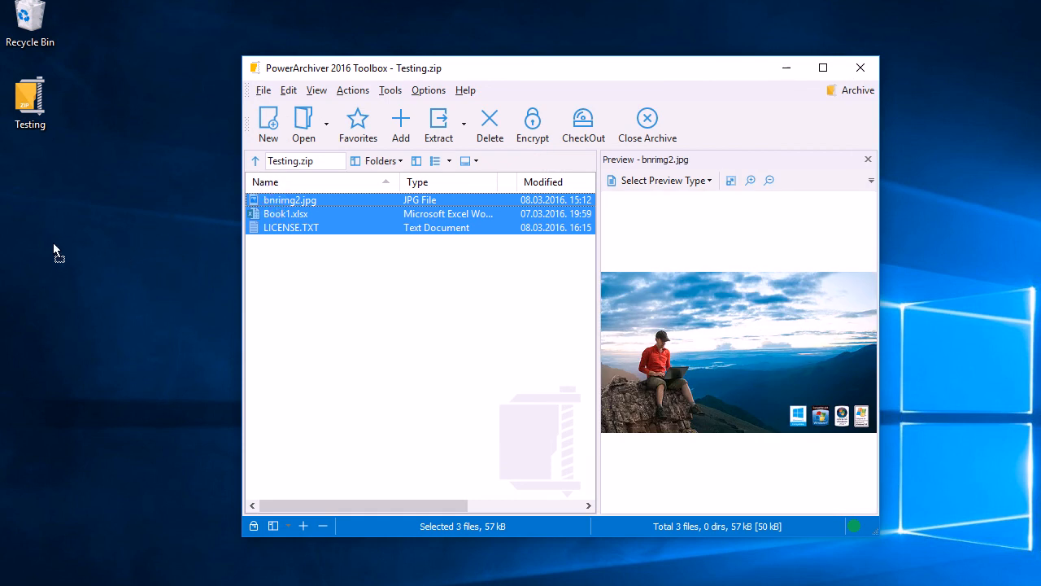
pyautogui.moveTo(46, 237)
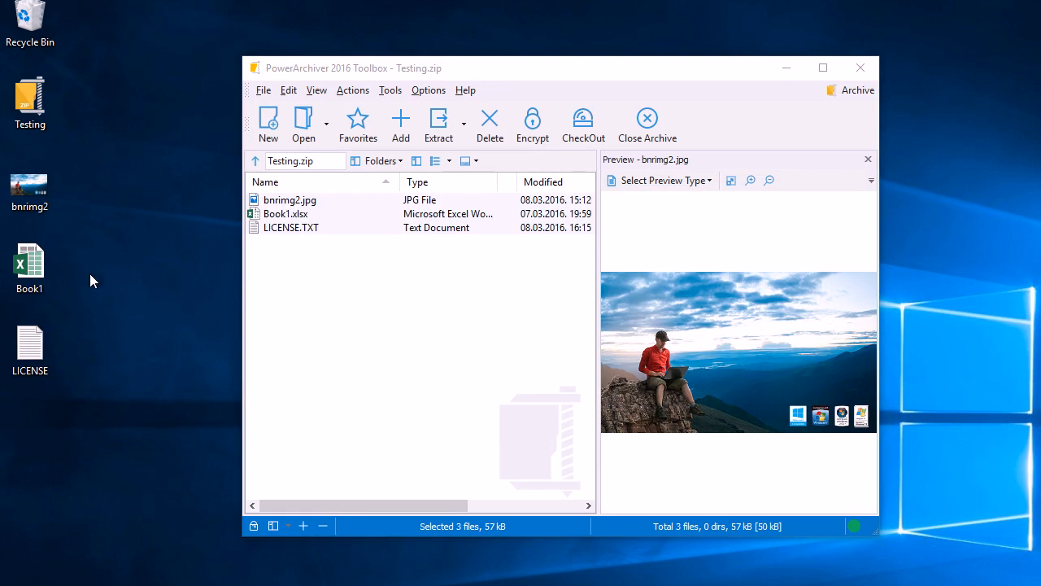
pyautogui.moveTo(110, 406)
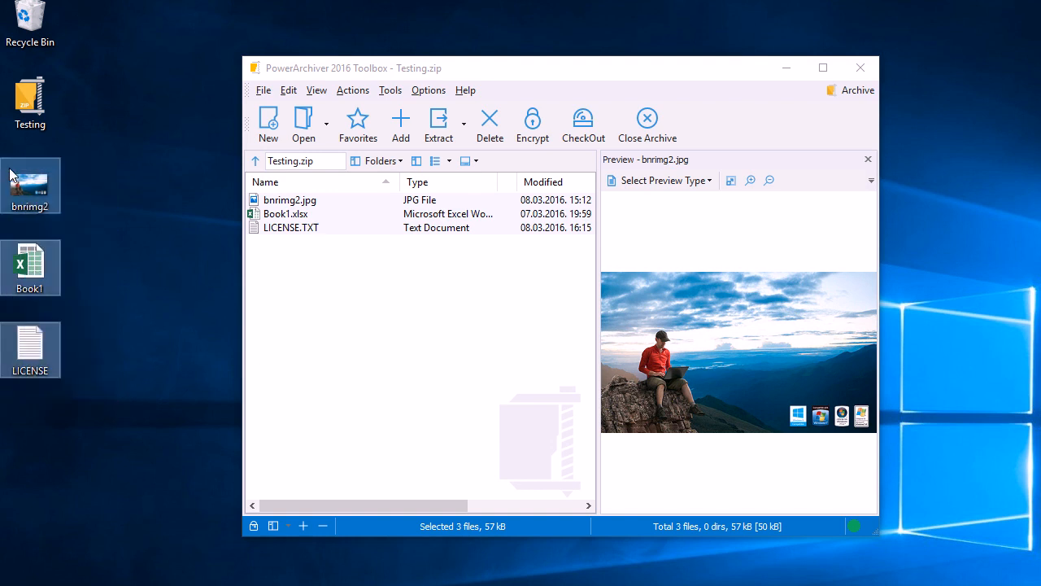
# Select Testing.zip on the desktop and choose Extract Here from its context menu
pyautogui.click(859, 68)
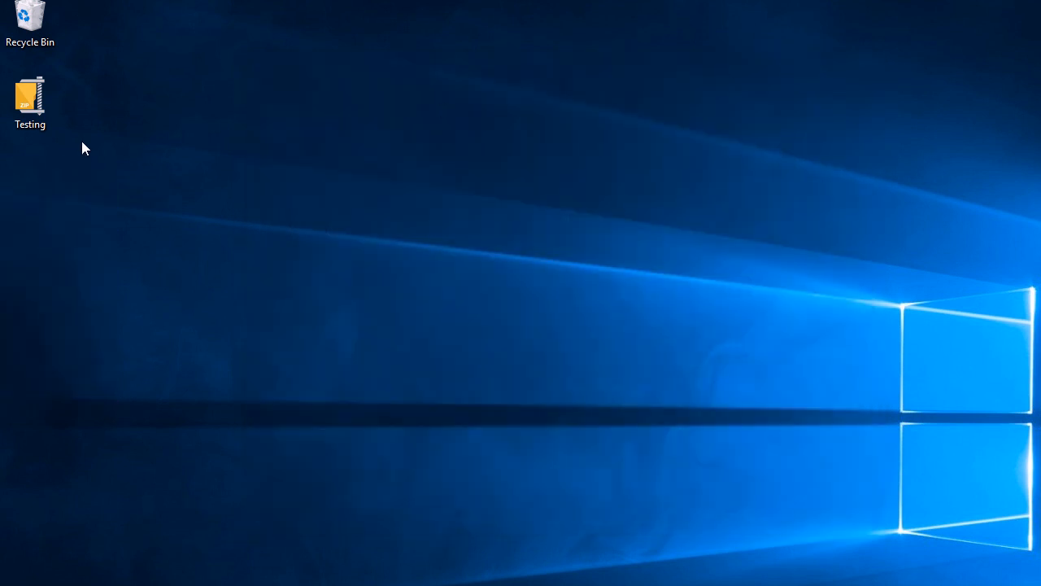
pyautogui.moveTo(71, 127)
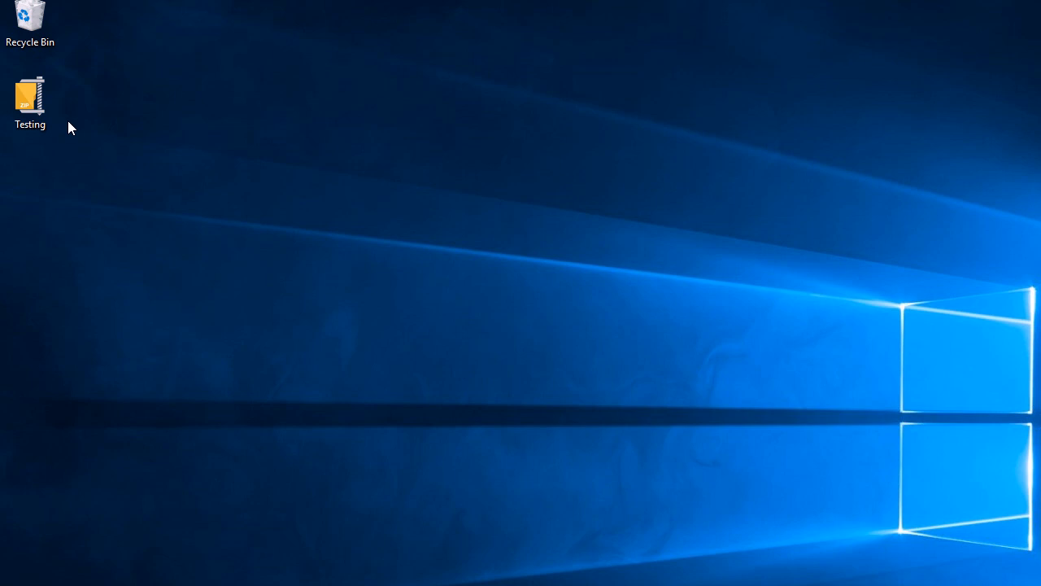
pyautogui.click(29, 95)
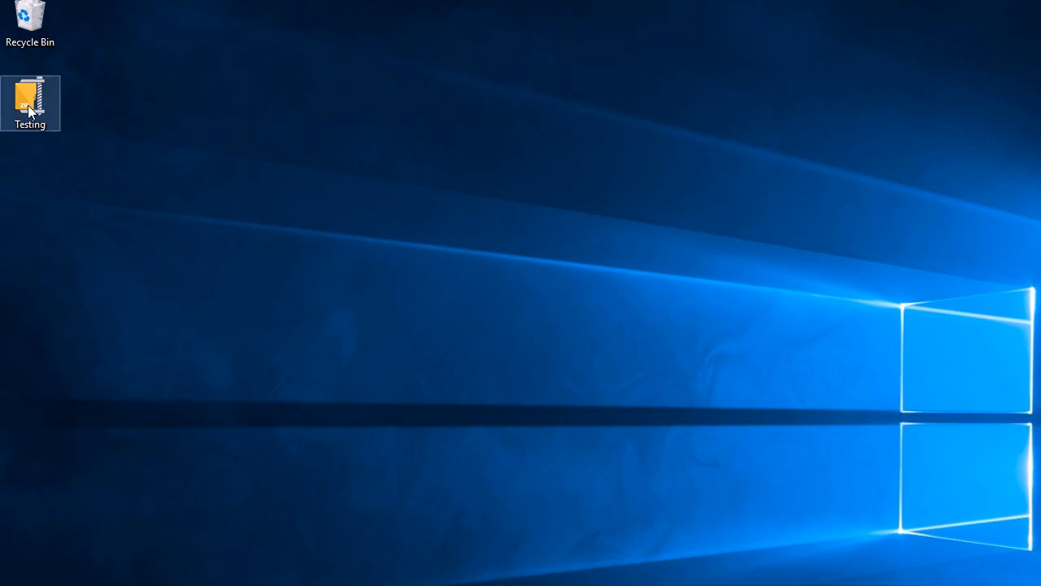
pyautogui.rightClick(29, 98)
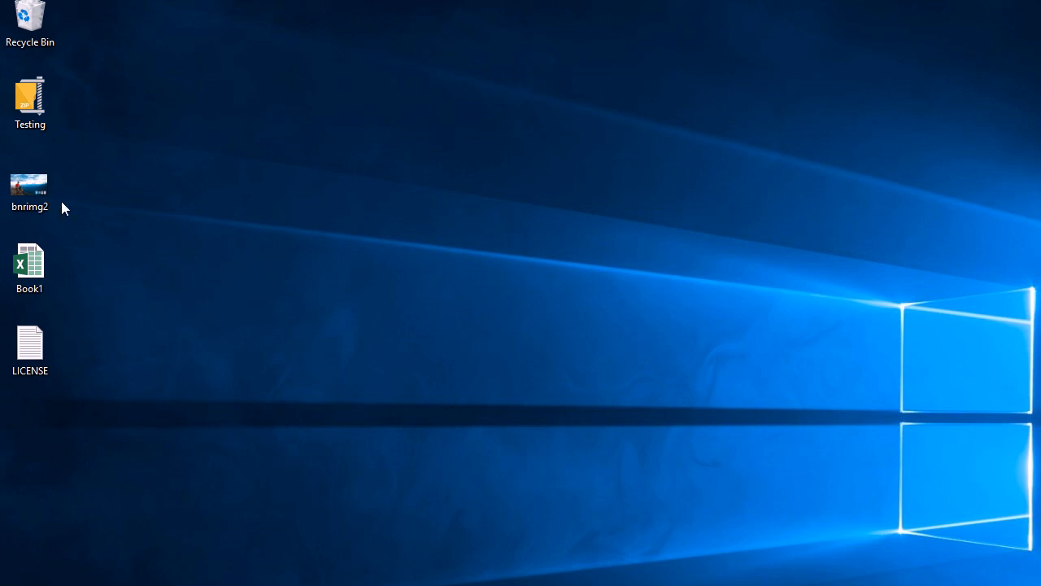
pyautogui.moveTo(114, 260)
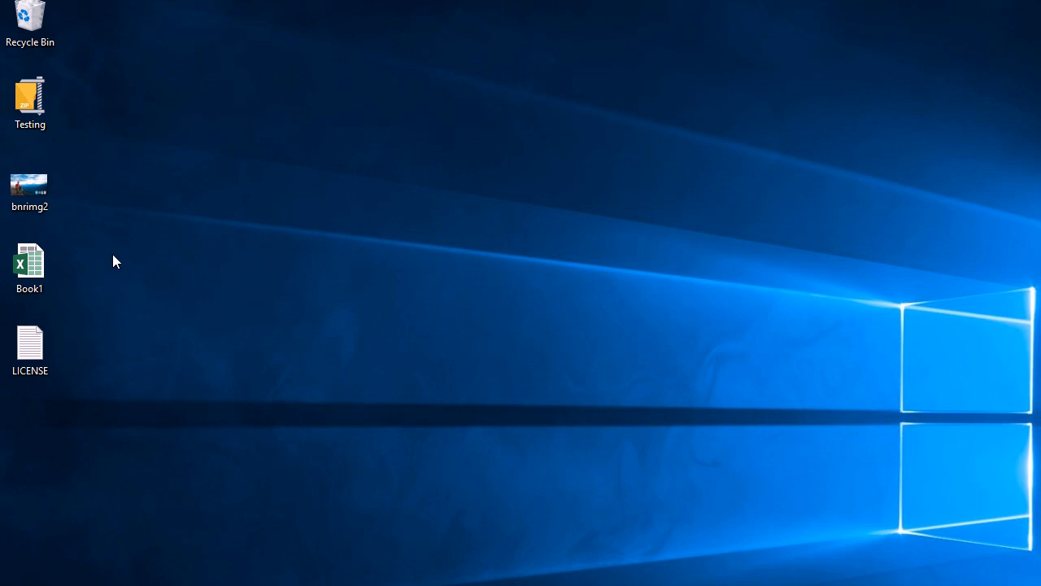
pyautogui.moveTo(75, 178)
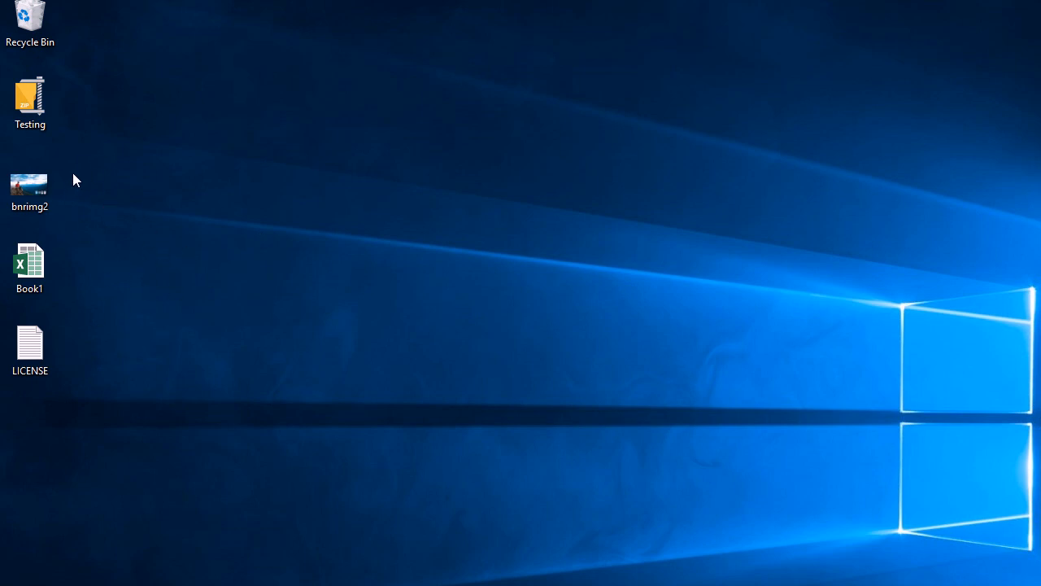